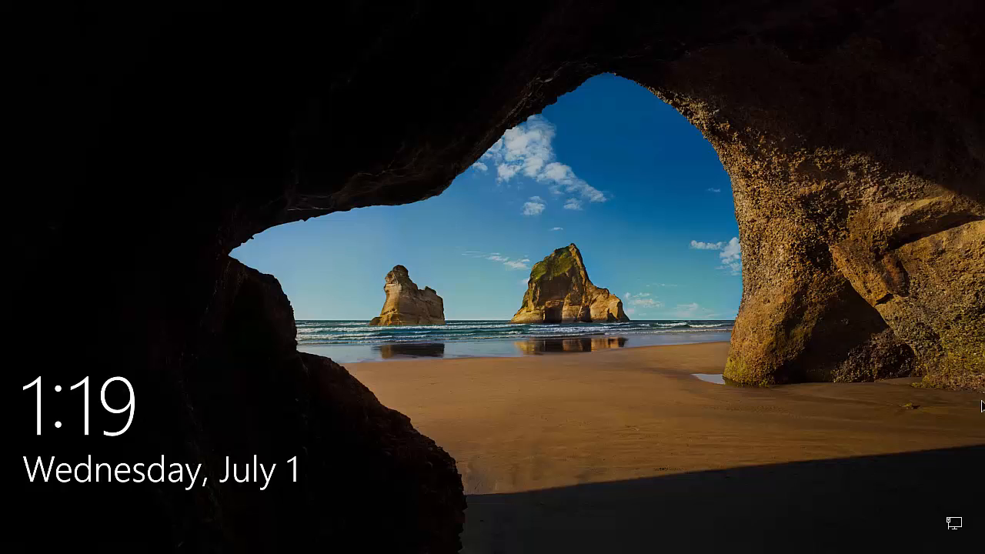
pyautogui.moveTo(624, 368)
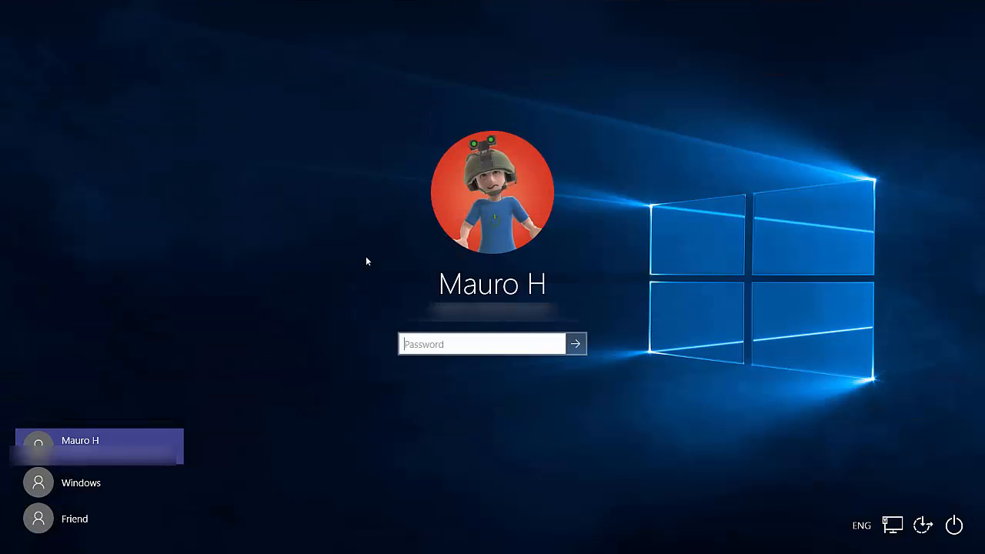
pyautogui.moveTo(358, 316)
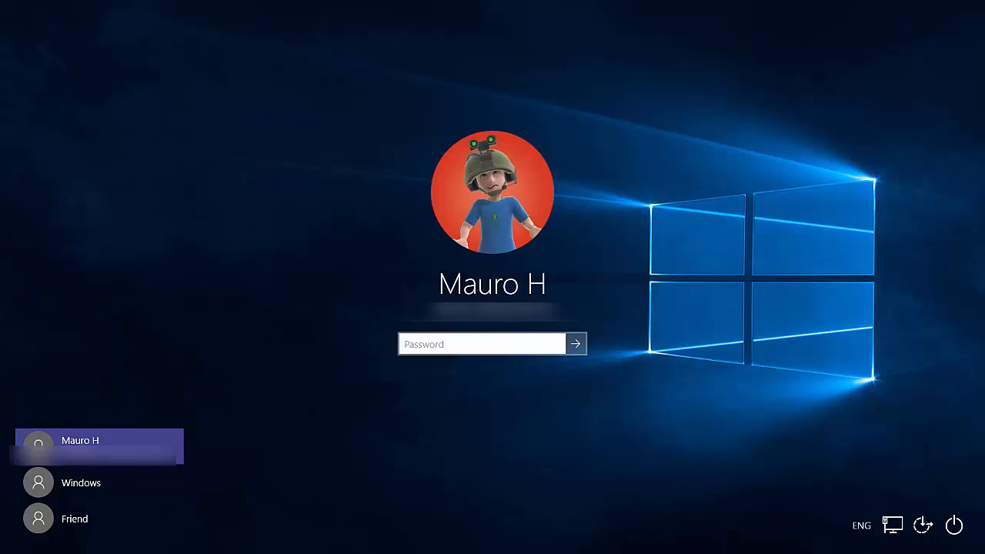
pyautogui.click(481, 344)
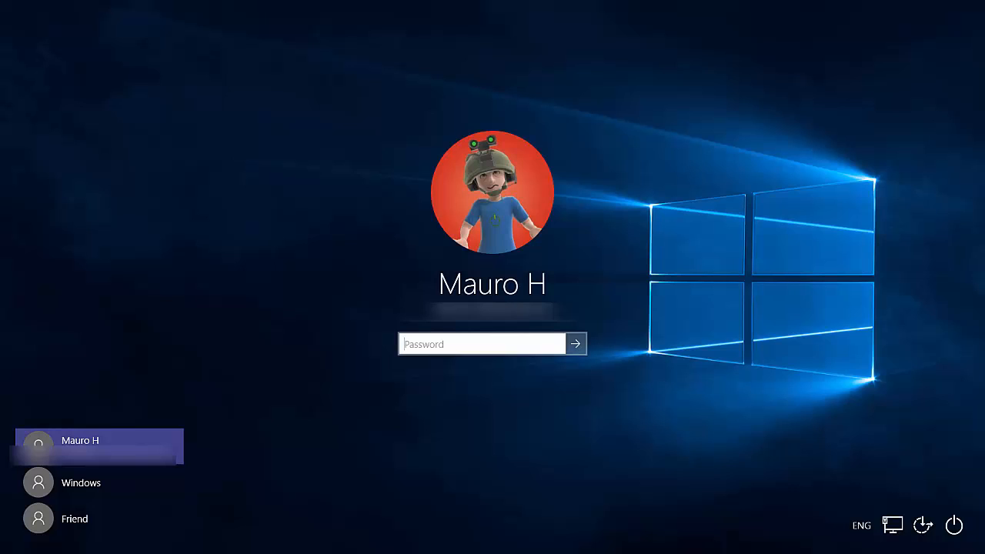
pyautogui.click(482, 343)
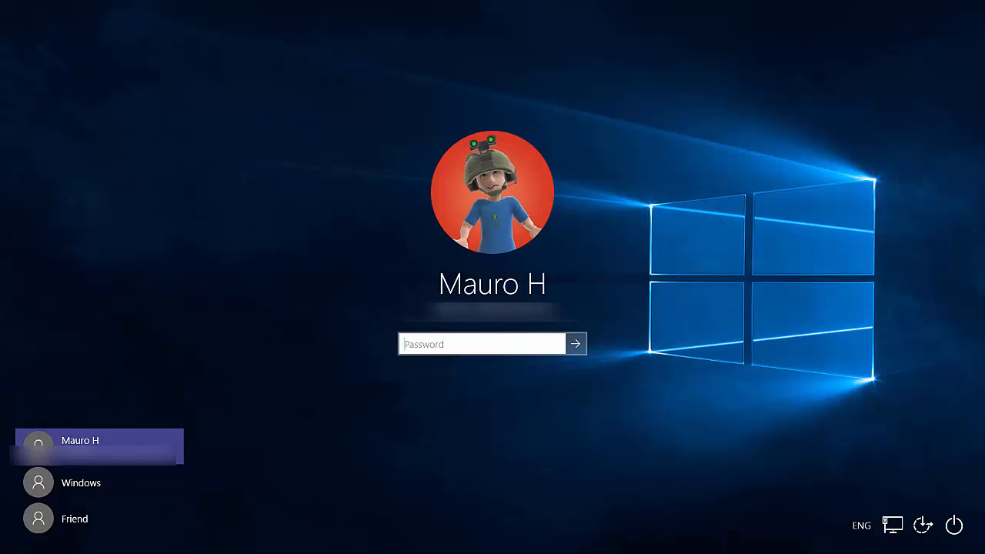
pyautogui.click(483, 344)
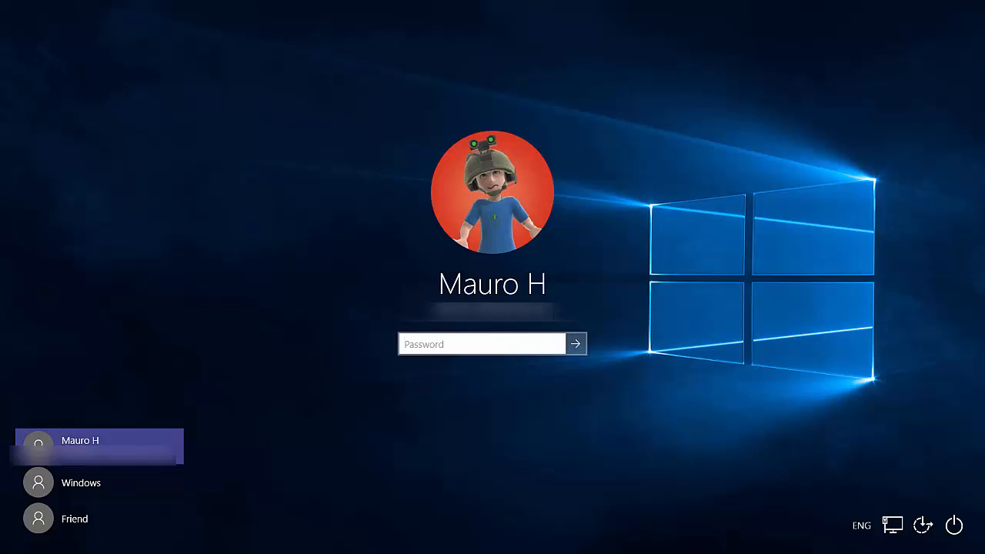
pyautogui.click(481, 344)
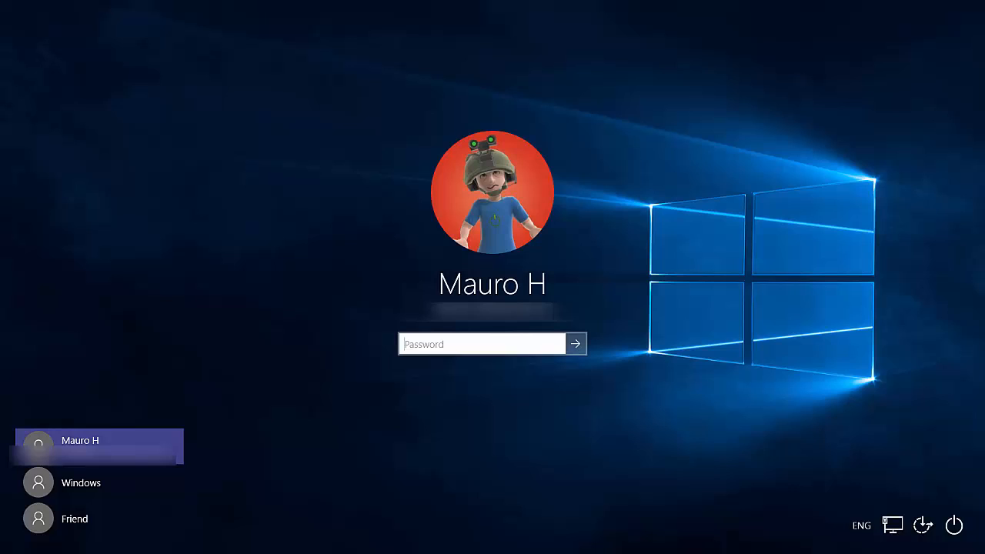
pyautogui.click(482, 344)
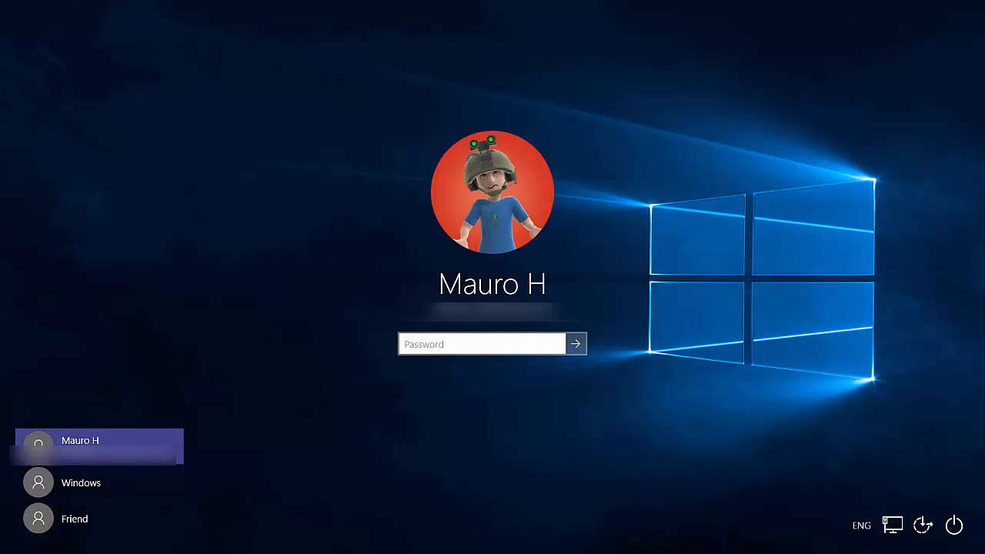
pyautogui.click(481, 343)
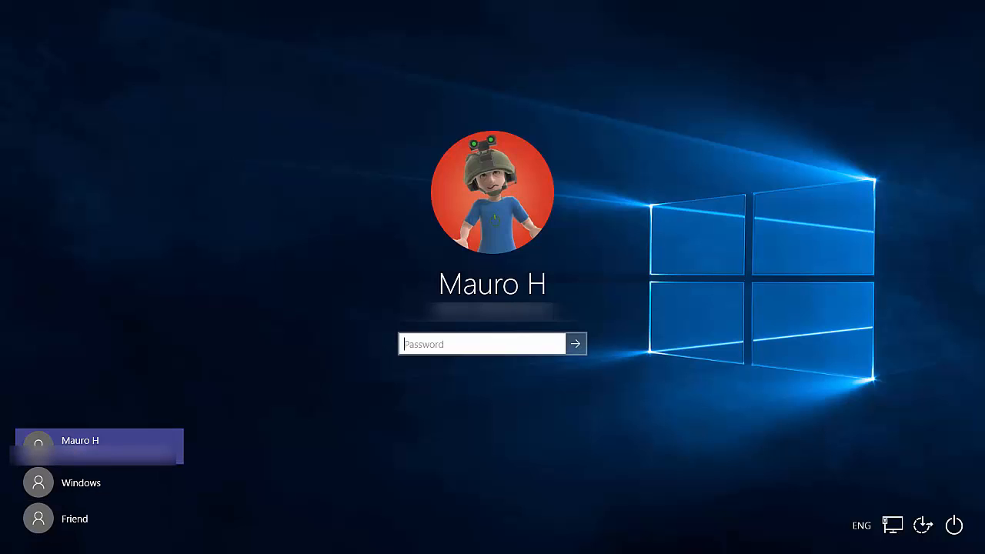
pyautogui.click(81, 482)
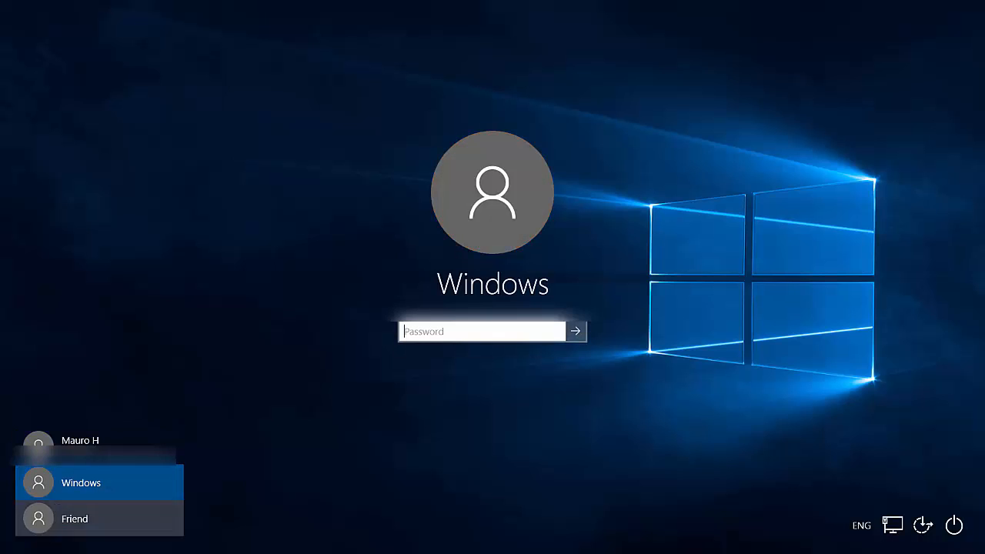
# Step: Sign in to the Windows account to reach the desktop
pyautogui.click(80, 440)
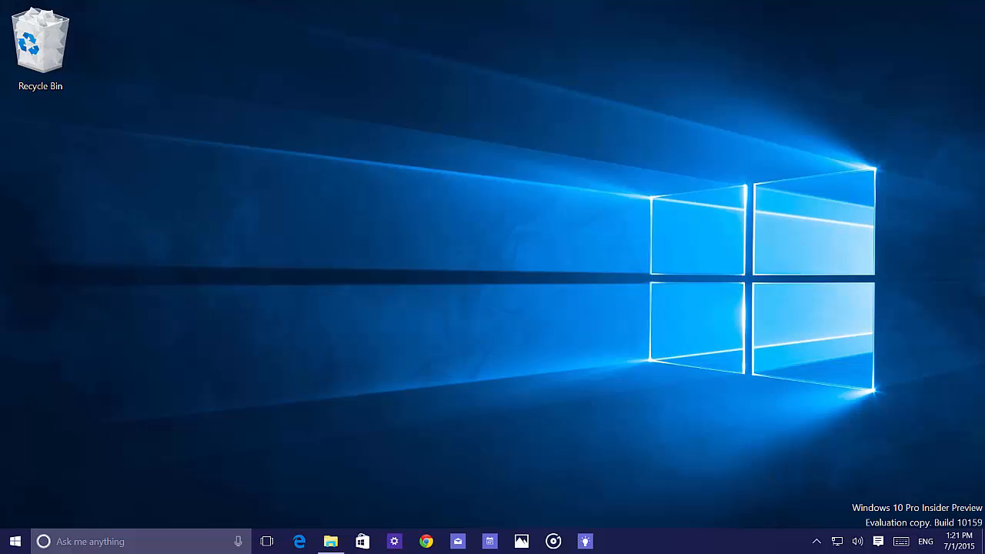
# Step: Open File Explorer at C:\Windows\Web\4K\Wallpaper\Windows with its ten wallpapers
pyautogui.click(330, 540)
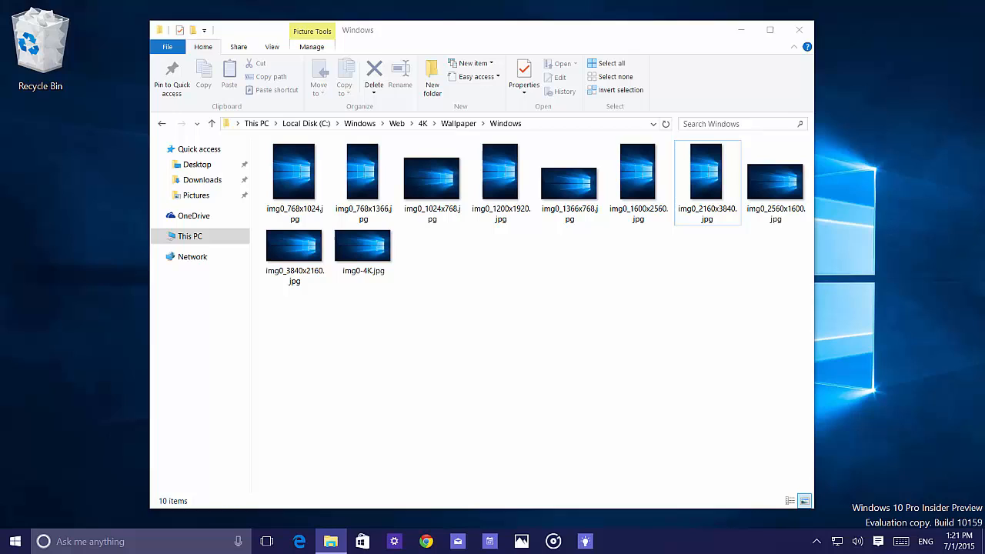
# Step: Compare sizes of img0_3840x2160, img0_2560x1600 and img0-4K (676 KB)
pyautogui.click(362, 246)
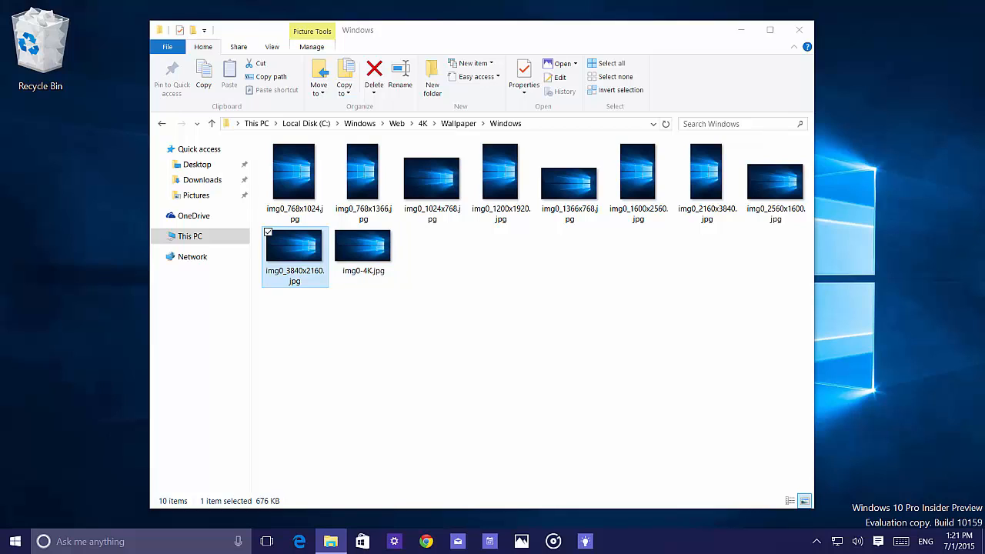
pyautogui.click(775, 183)
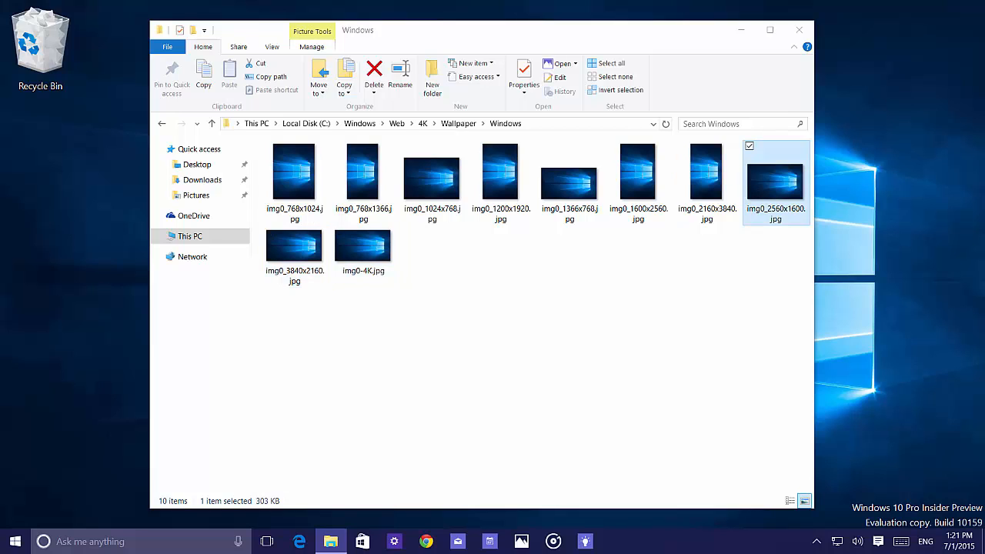
pyautogui.click(363, 246)
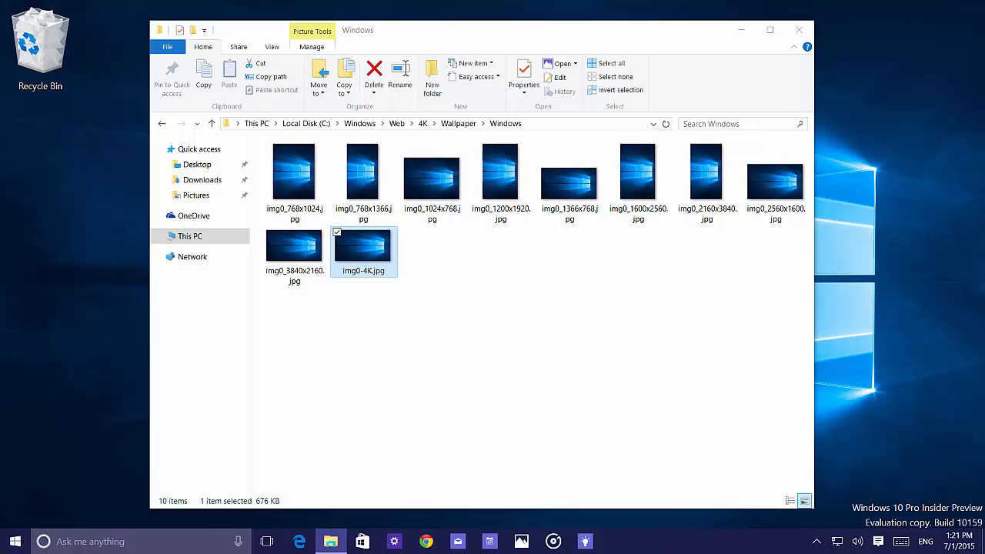